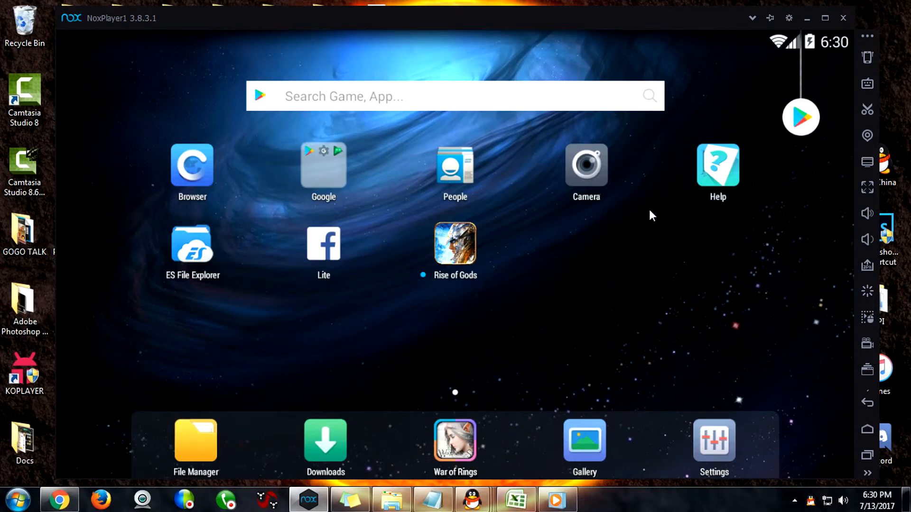
pyautogui.moveTo(397, 205)
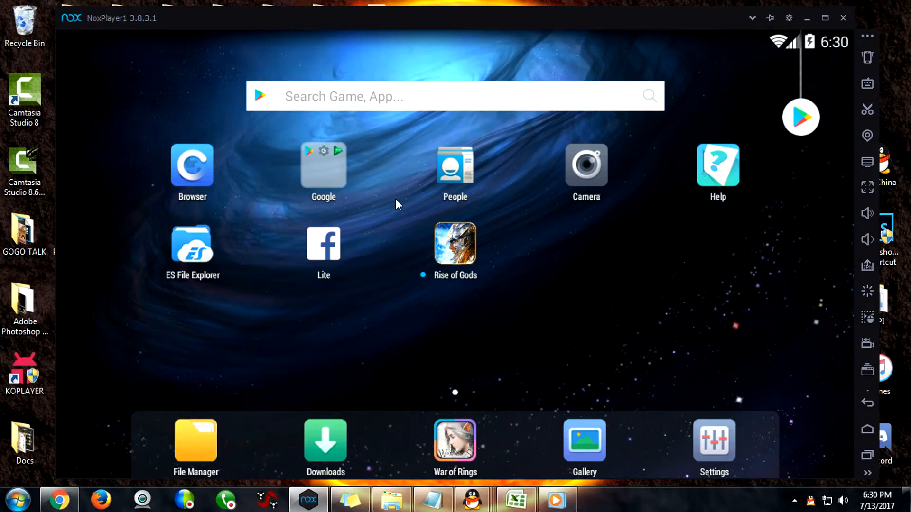
pyautogui.moveTo(344, 188)
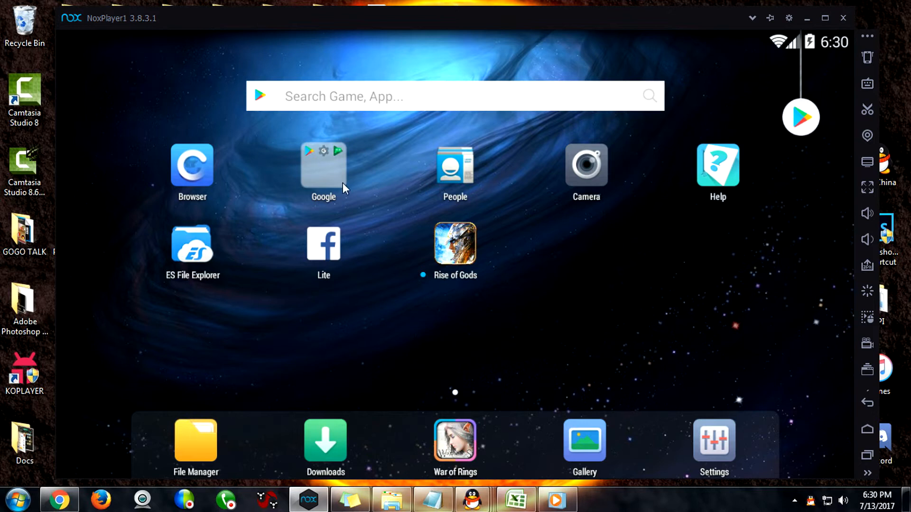
# Step: Launch the Android Browser app from the NoxPlayer home screen
pyautogui.click(323, 165)
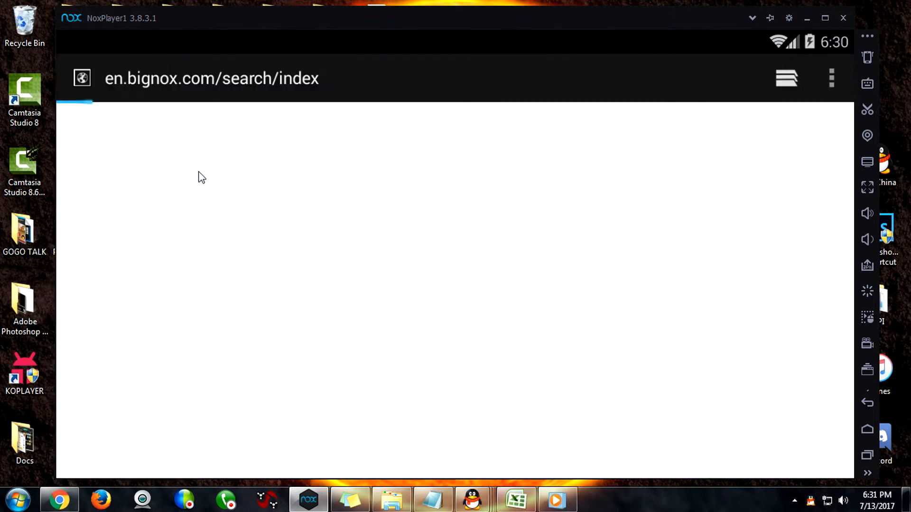
# Step: Go to Google via the address bar, decline both location prompts, and search 'pureapk'
pyautogui.click(211, 79)
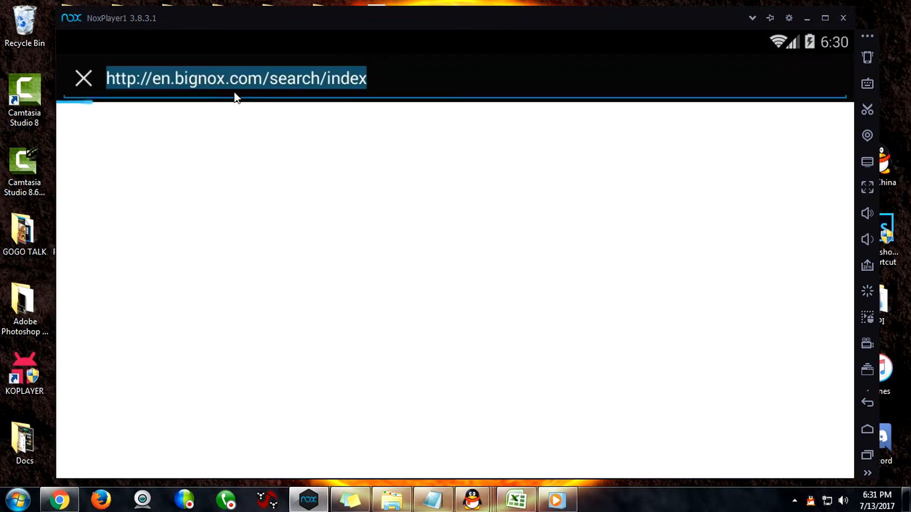
pyautogui.write('g')
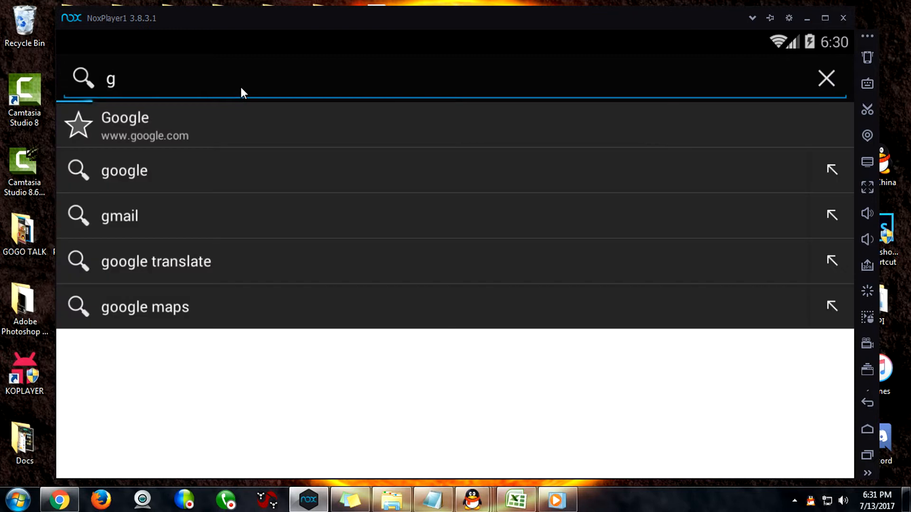
pyautogui.click(125, 126)
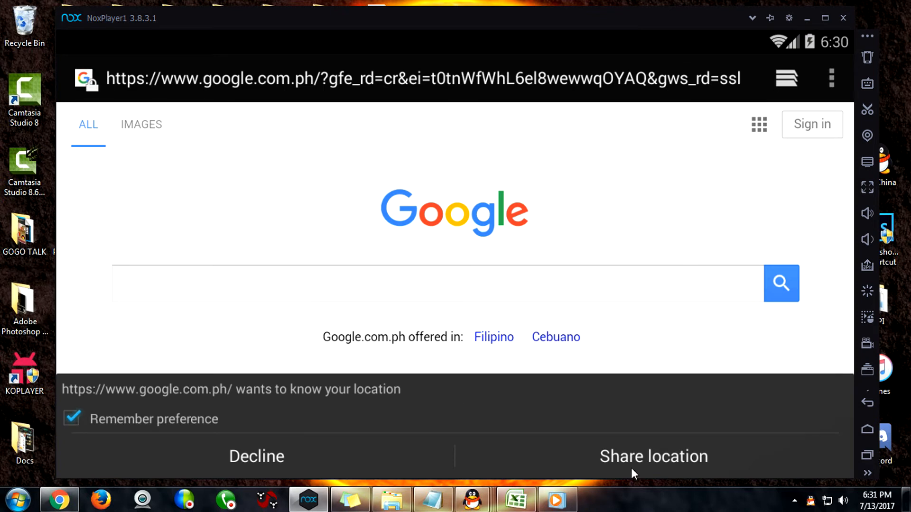
pyautogui.click(652, 457)
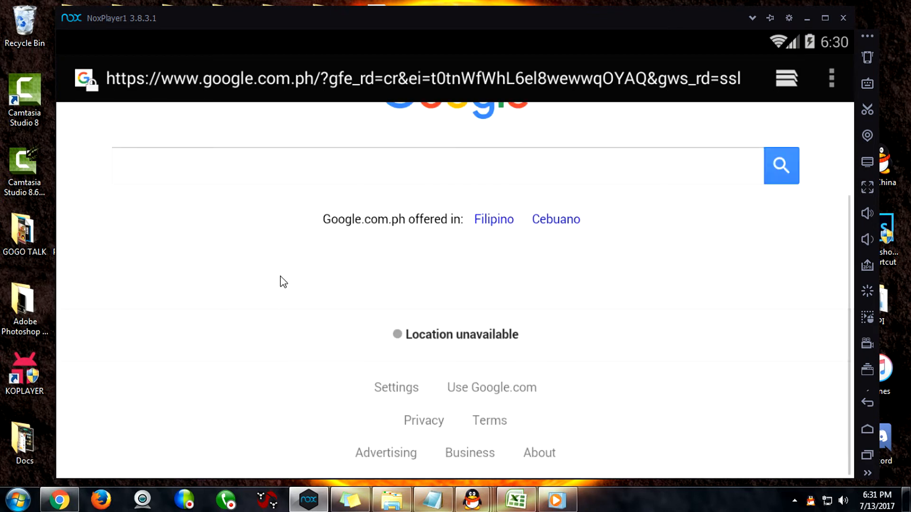
pyautogui.write('pur')
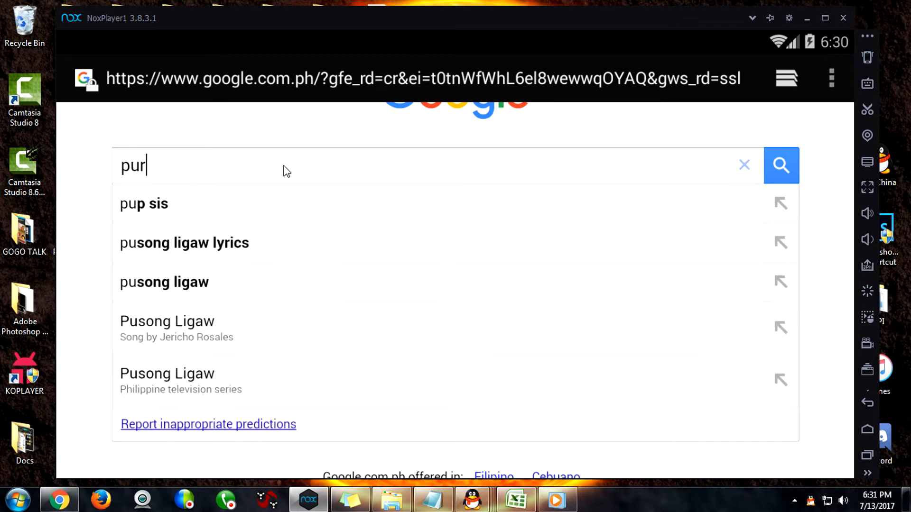
pyautogui.write('eapk.com')
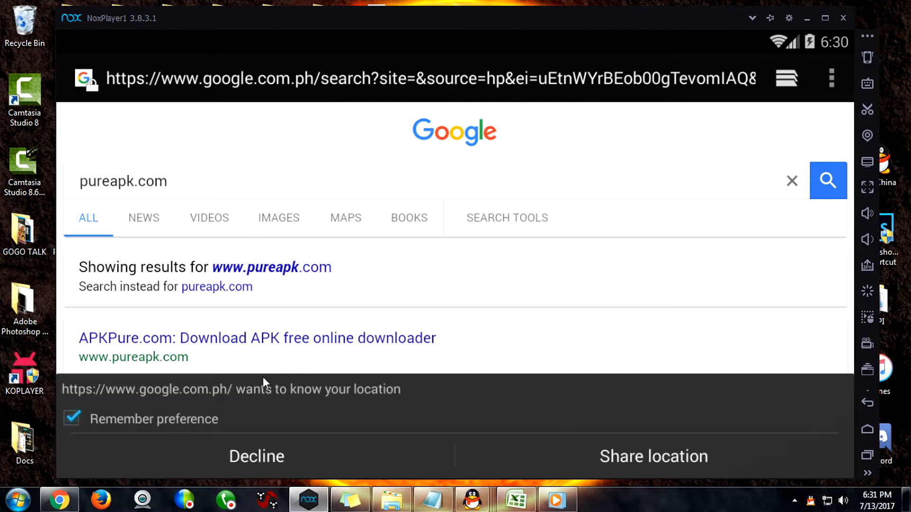
pyautogui.click(256, 456)
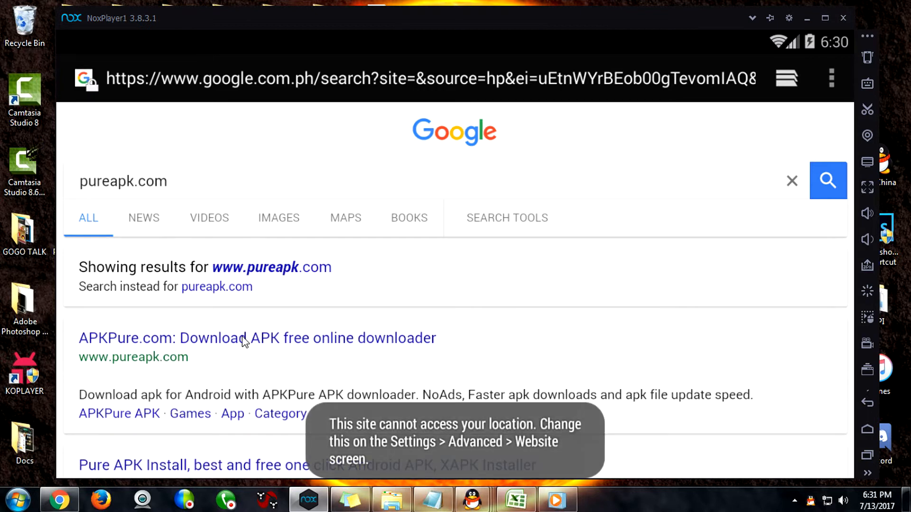
# Step: Follow the APKPure.com result and reach the APKPure App v1.7.3 download page from the homepage banner
pyautogui.click(257, 338)
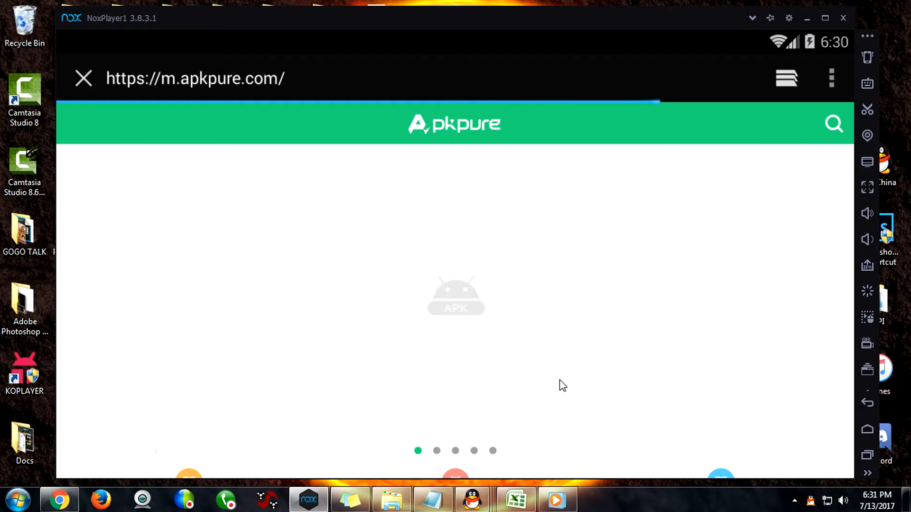
pyautogui.moveTo(647, 377)
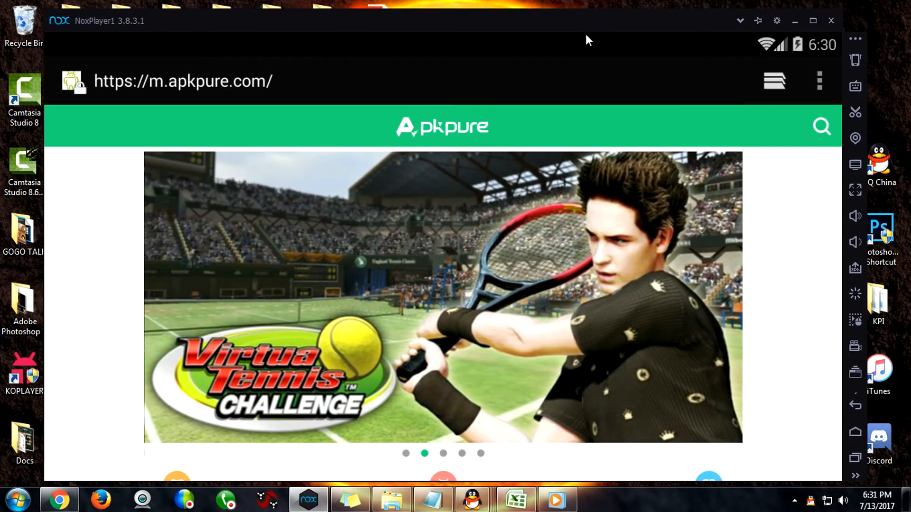
pyautogui.scroll(-3)
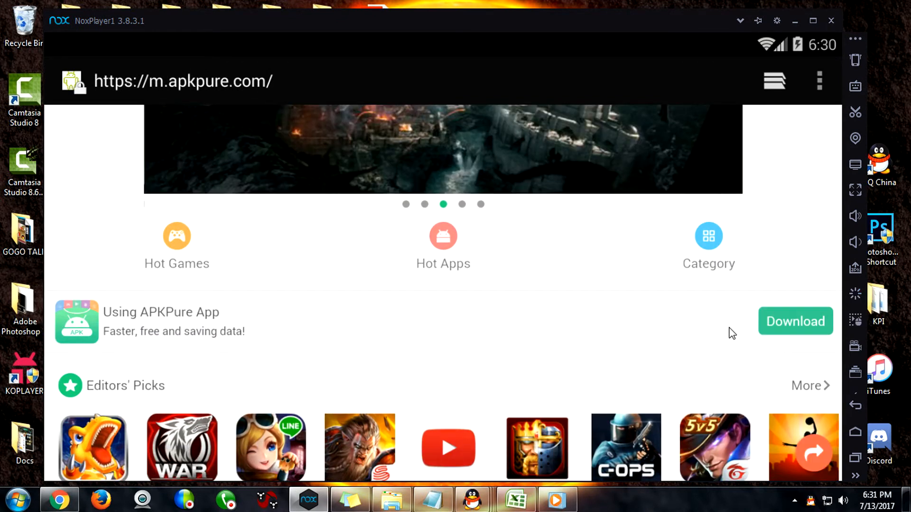
pyautogui.click(795, 322)
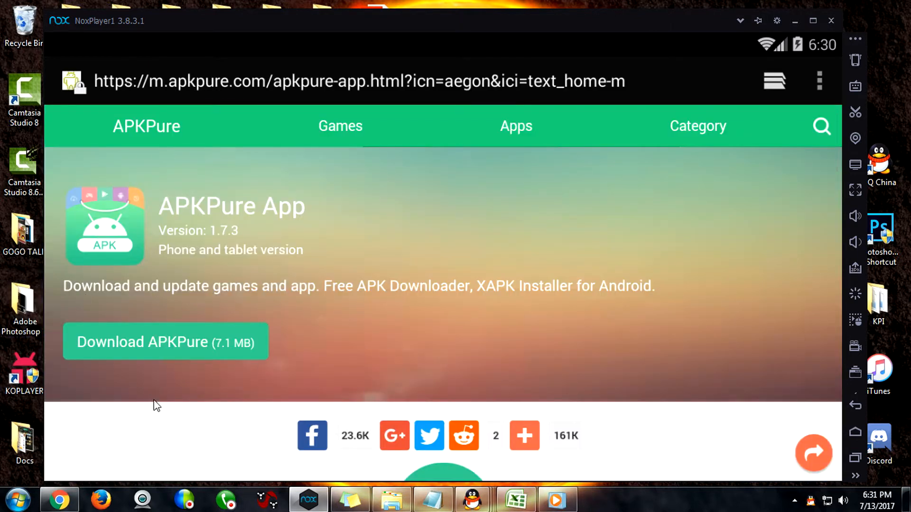
pyautogui.moveTo(172, 348)
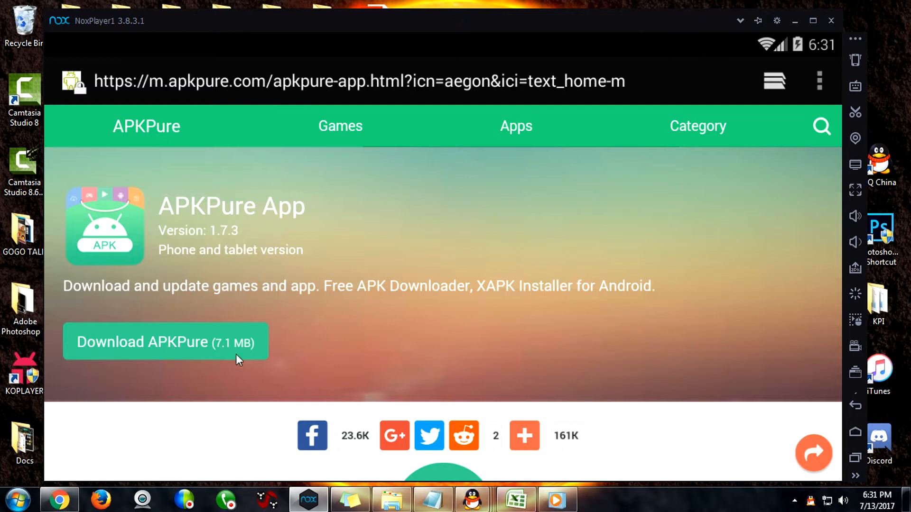
# Step: Start the APKPure v1.7.3 APK download, always handling it with the Browser
pyautogui.click(165, 342)
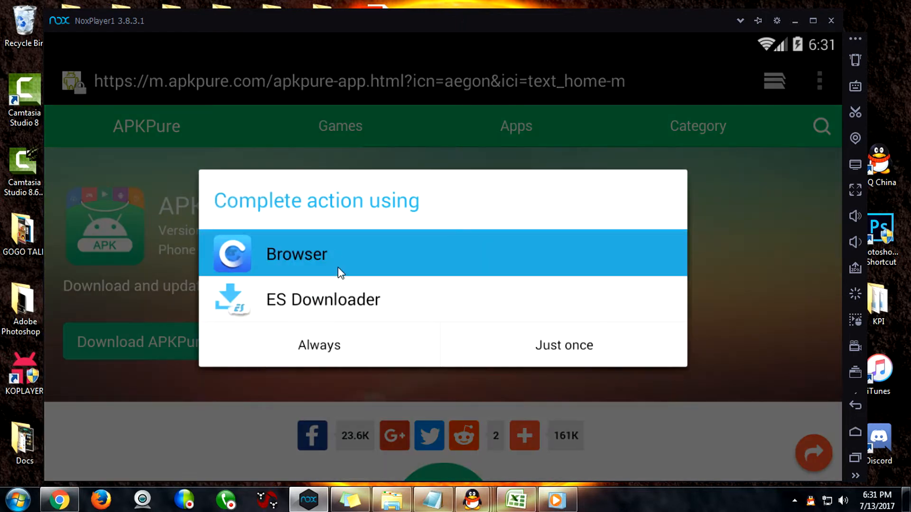
pyautogui.moveTo(319, 339)
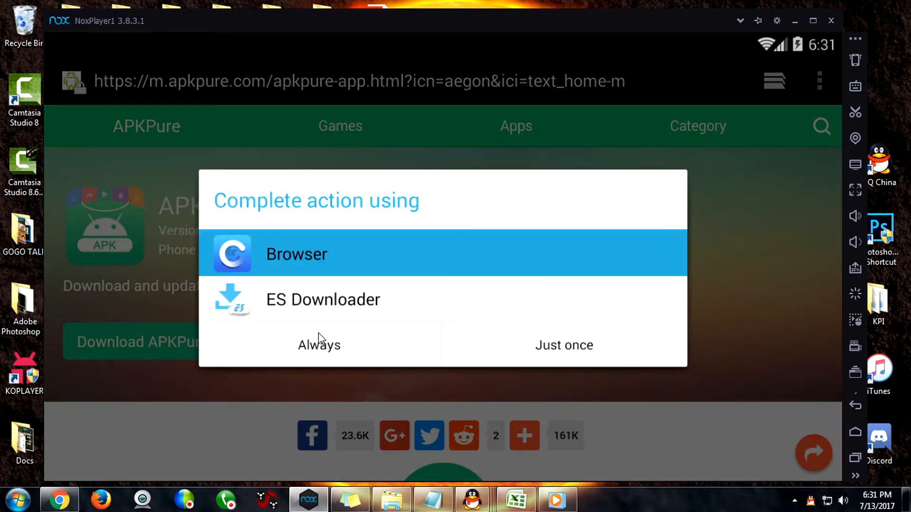
pyautogui.click(562, 345)
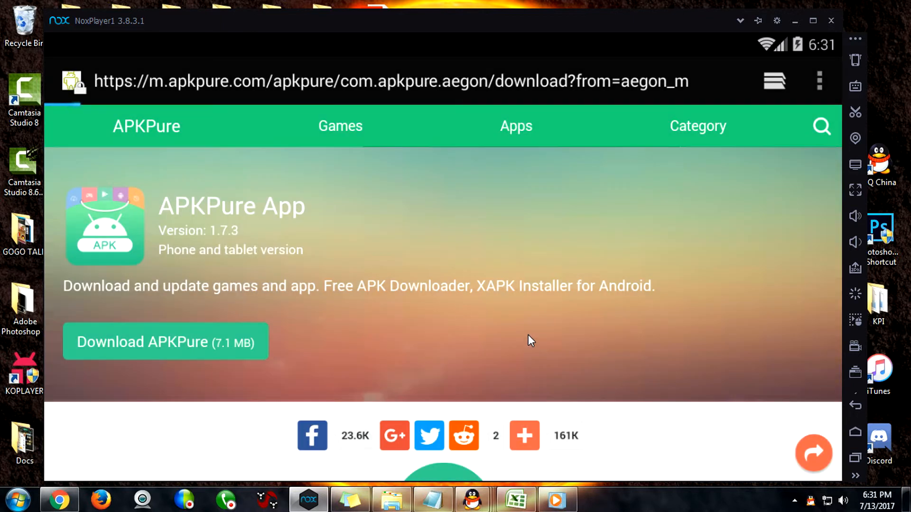
pyautogui.click(165, 342)
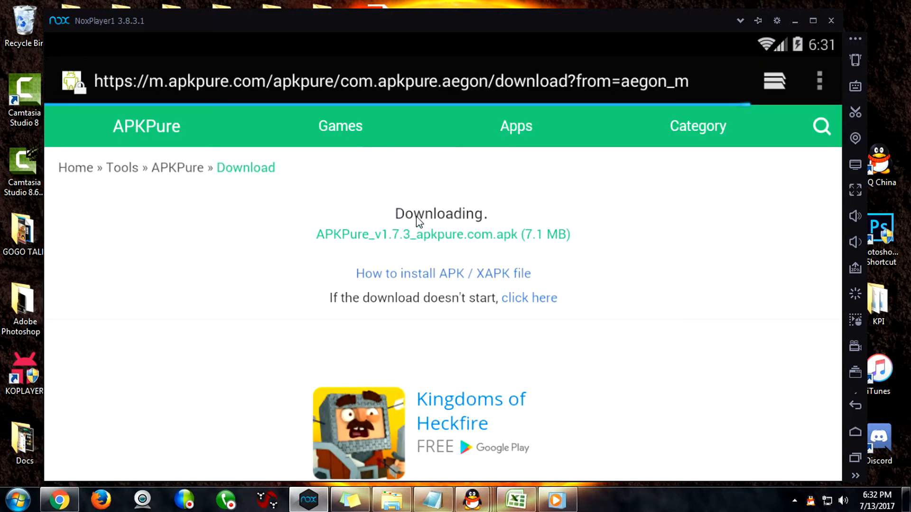
pyautogui.moveTo(496, 294)
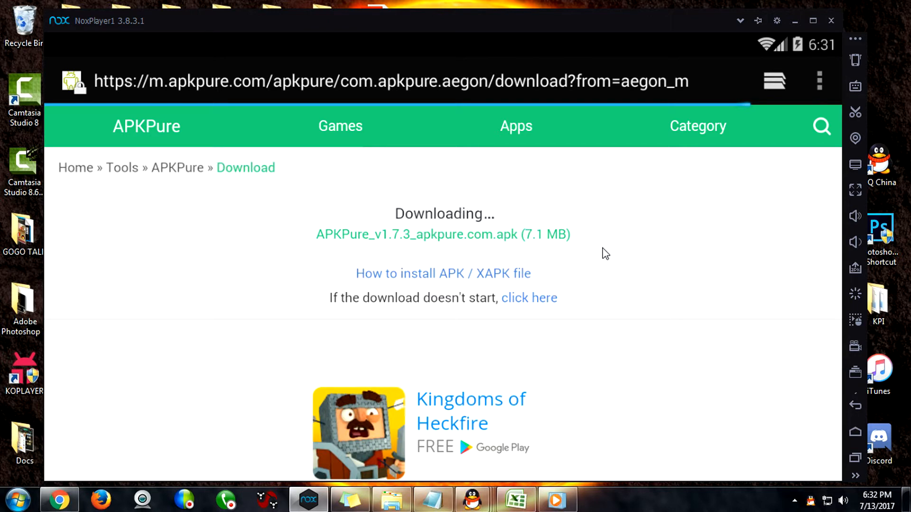
pyautogui.moveTo(586, 210)
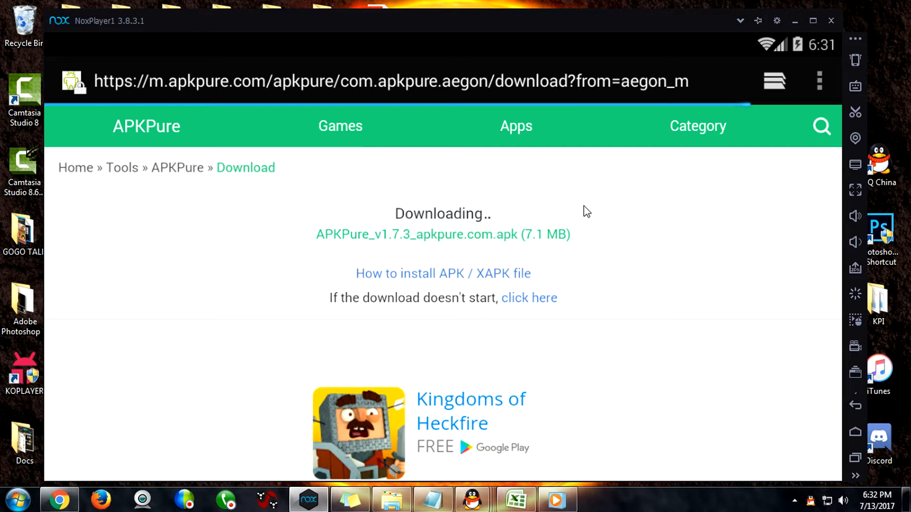
pyautogui.moveTo(525, 191)
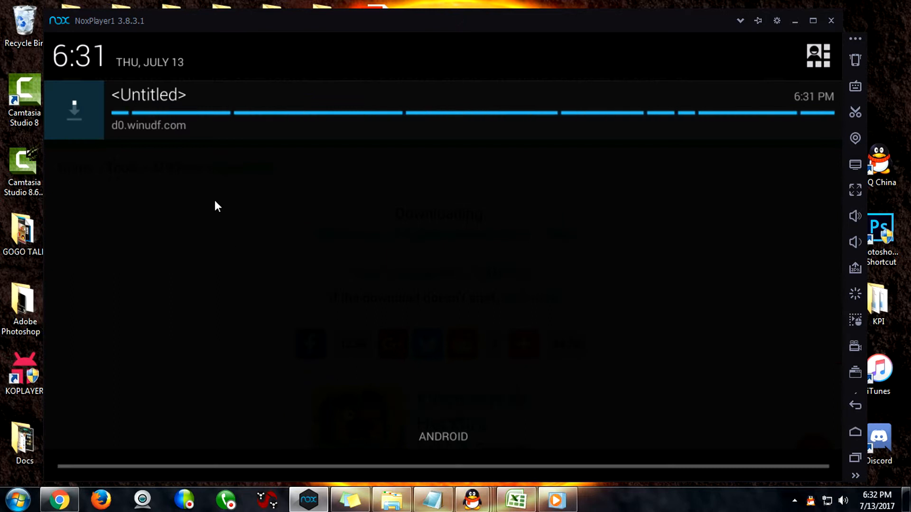
pyautogui.moveTo(253, 223)
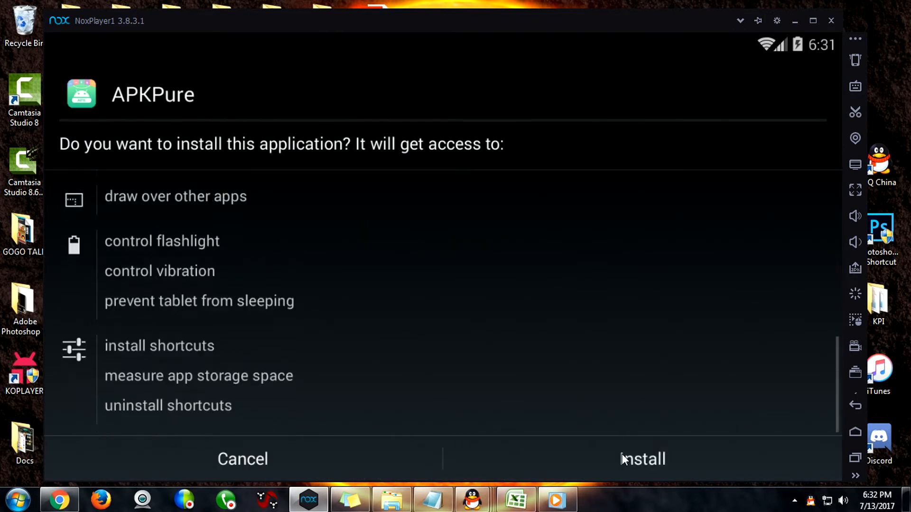
# Step: Approve installation of the downloaded APKPure app on its permissions screen
pyautogui.click(643, 459)
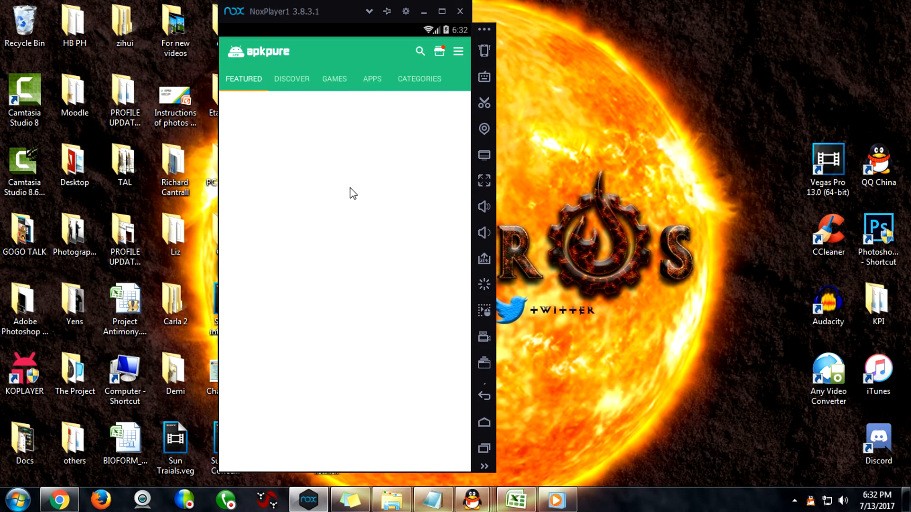
pyautogui.moveTo(330, 152)
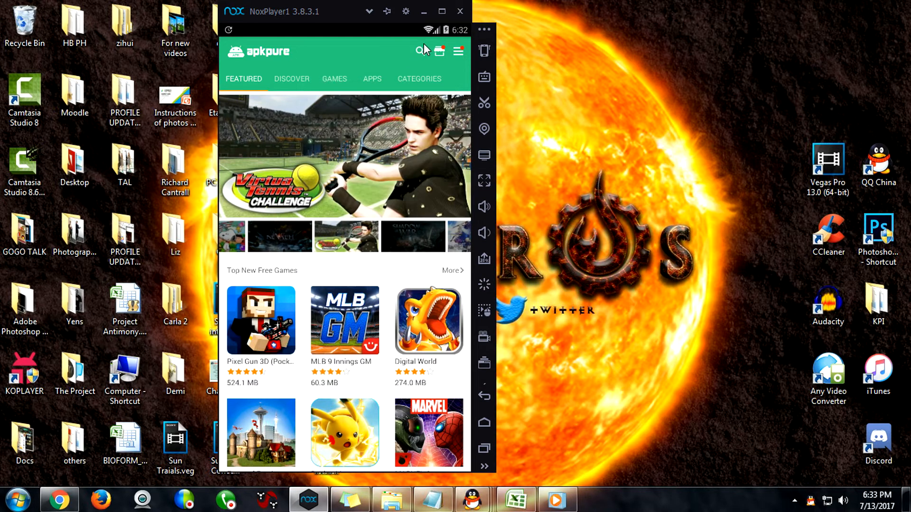
pyautogui.moveTo(429, 46)
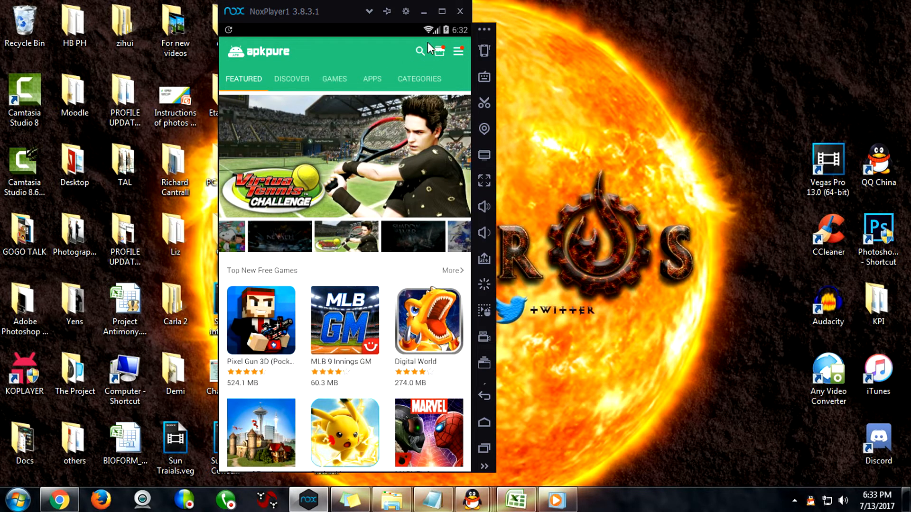
# Step: Search APKPure for 'Strike of kings' and start installing Strike of Kings: 5v5 Arena Game
pyautogui.click(419, 51)
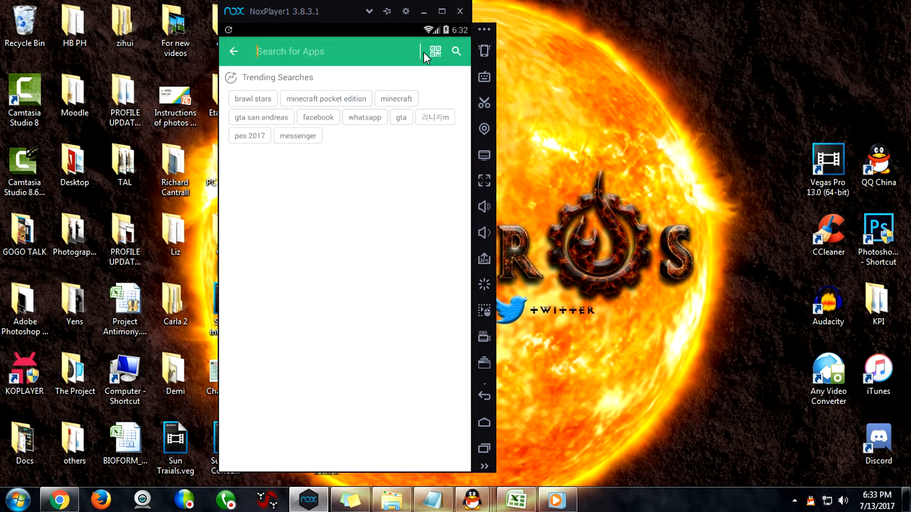
pyautogui.moveTo(356, 57)
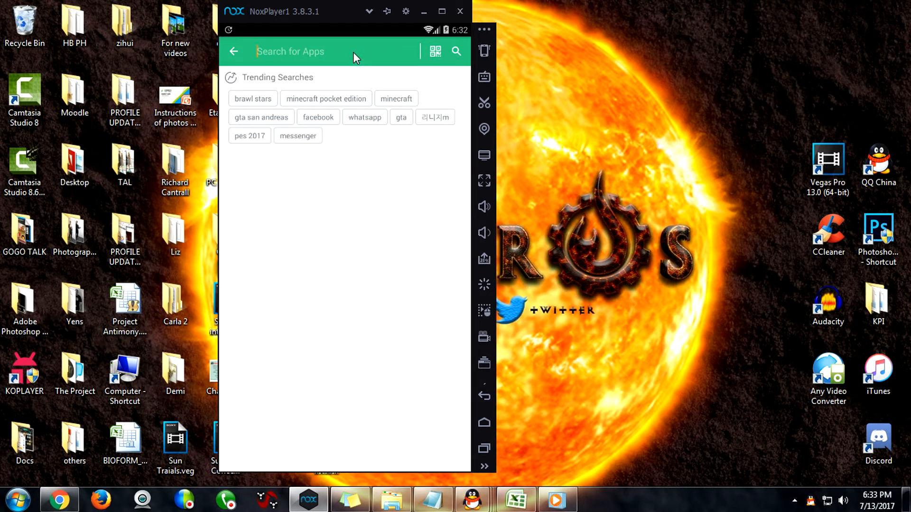
pyautogui.write('Strike of ki')
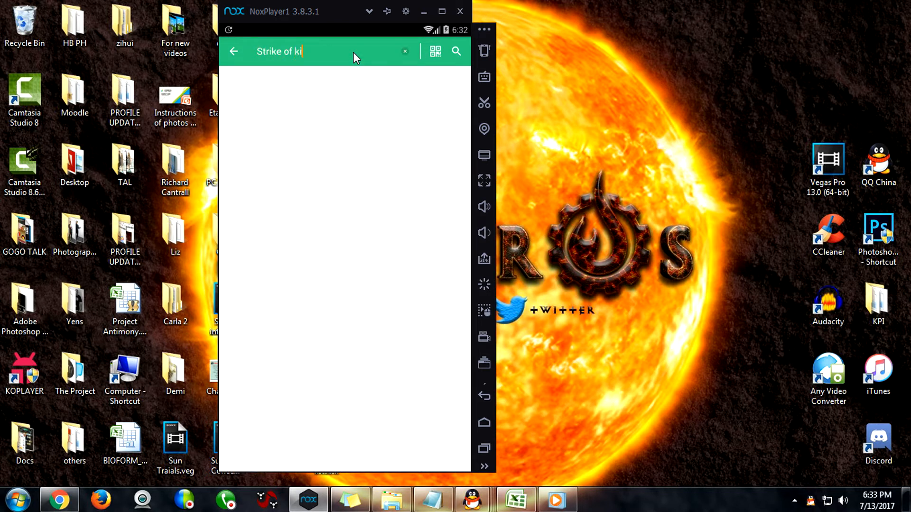
pyautogui.write('ngs')
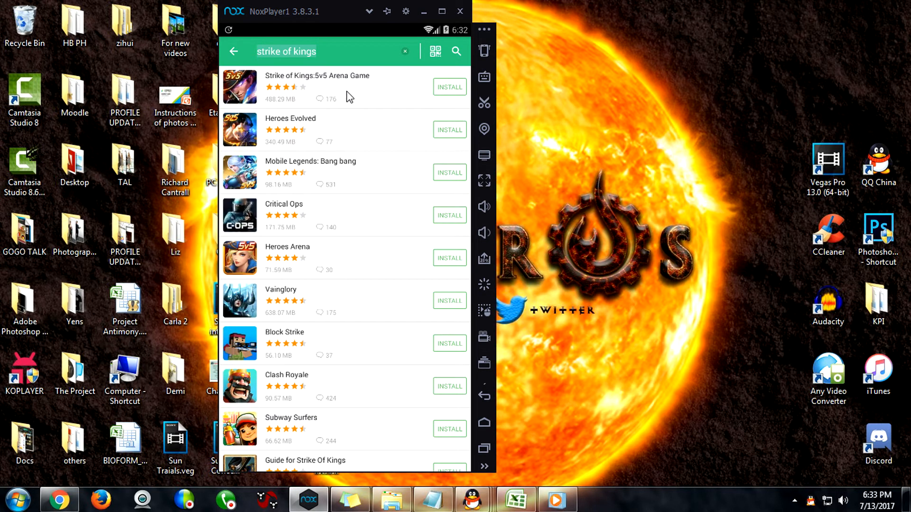
pyautogui.click(448, 87)
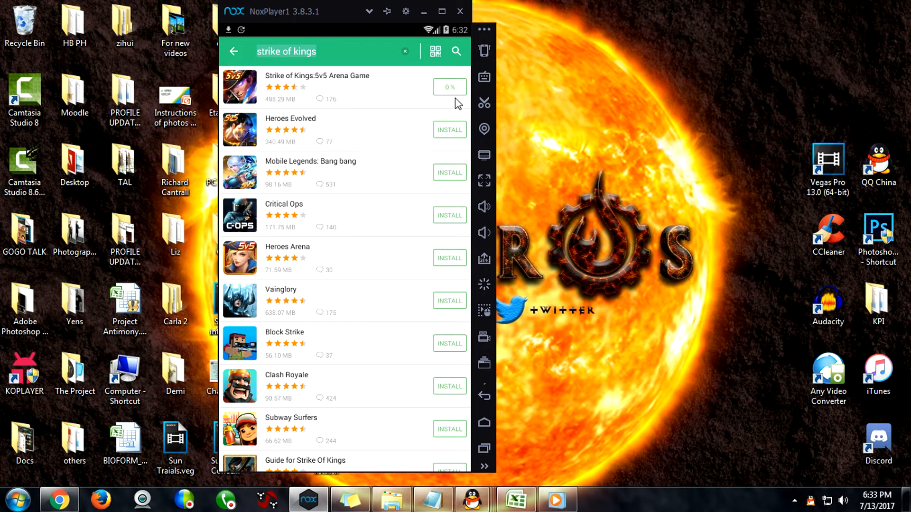
pyautogui.moveTo(426, 92)
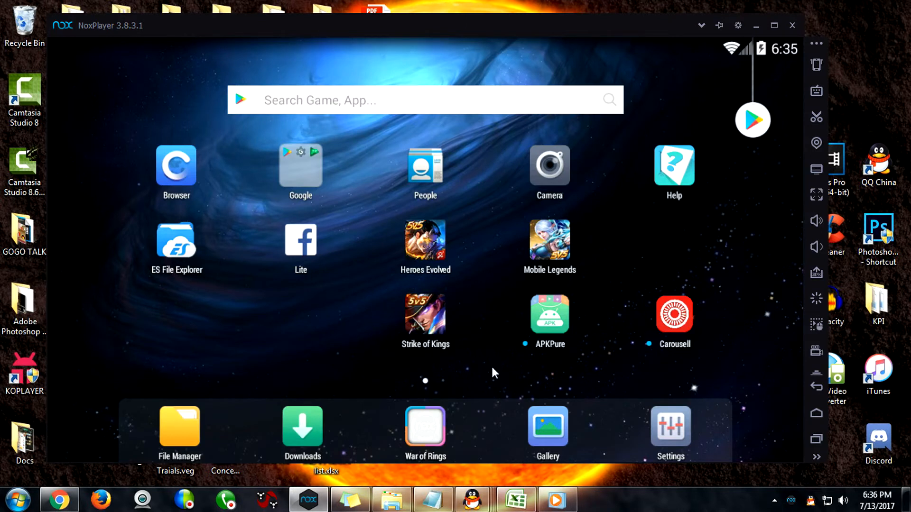
pyautogui.moveTo(269, 144)
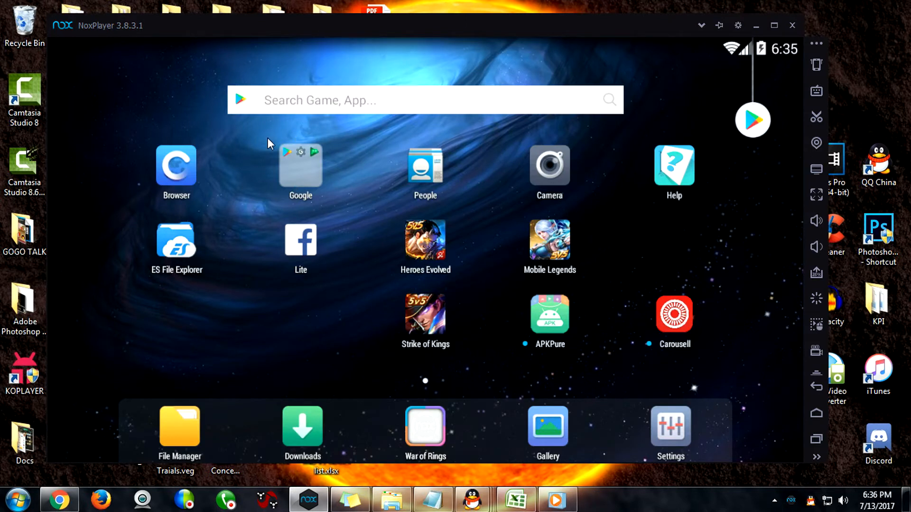
# Step: In the Play Store from the Google folder, search 'opera vpn' and install Opera Free VPN
pyautogui.click(301, 167)
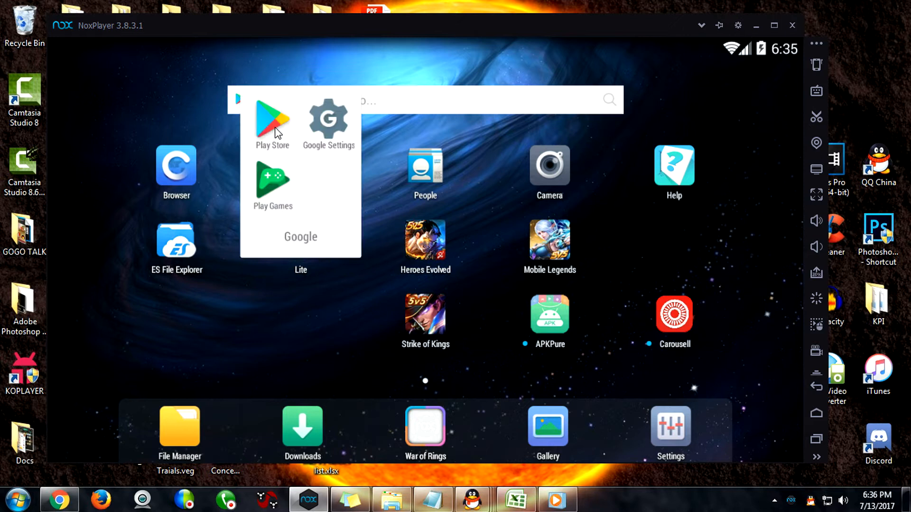
pyautogui.click(272, 122)
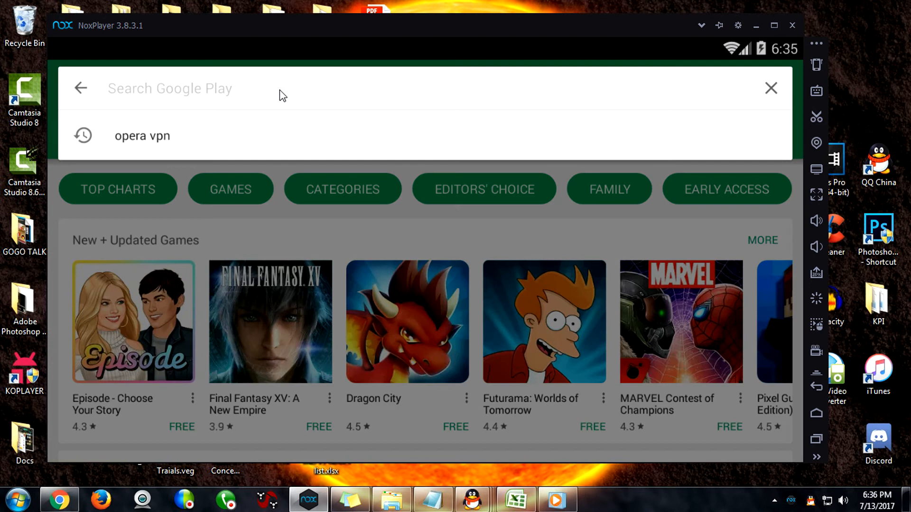
pyautogui.write('opera v')
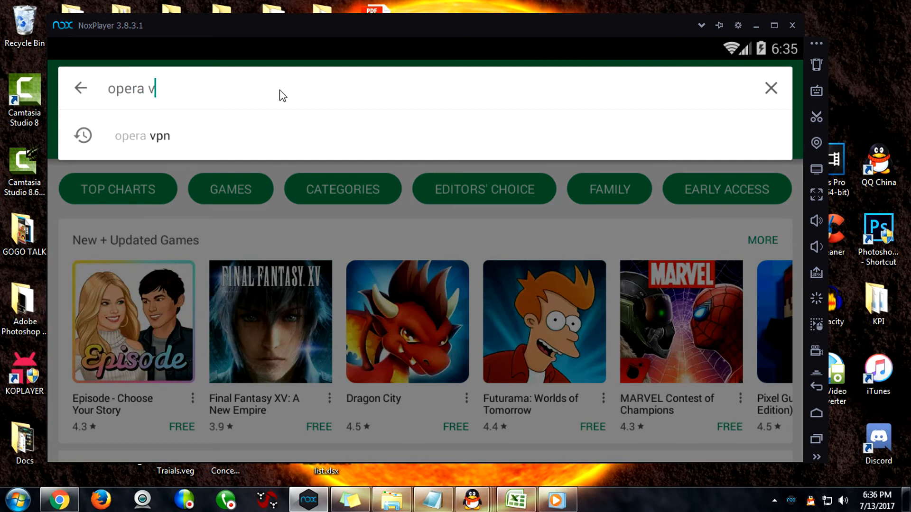
pyautogui.click(142, 136)
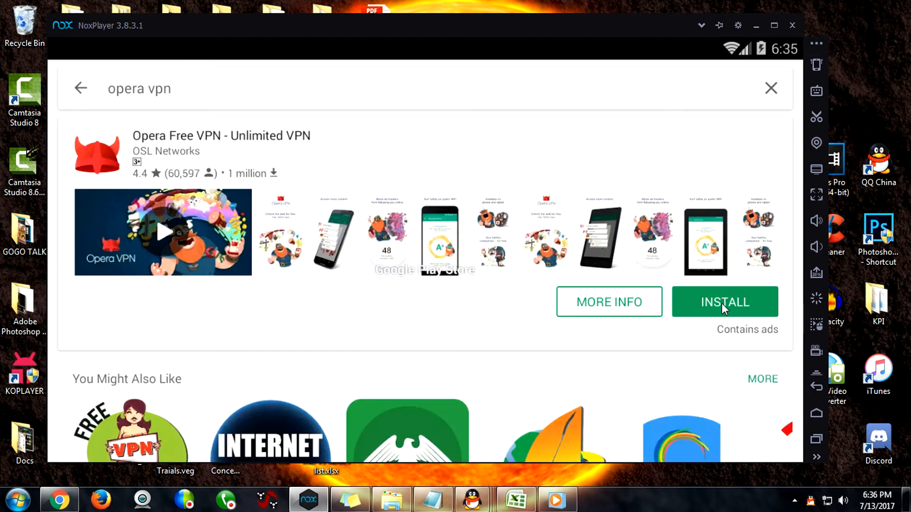
pyautogui.click(724, 302)
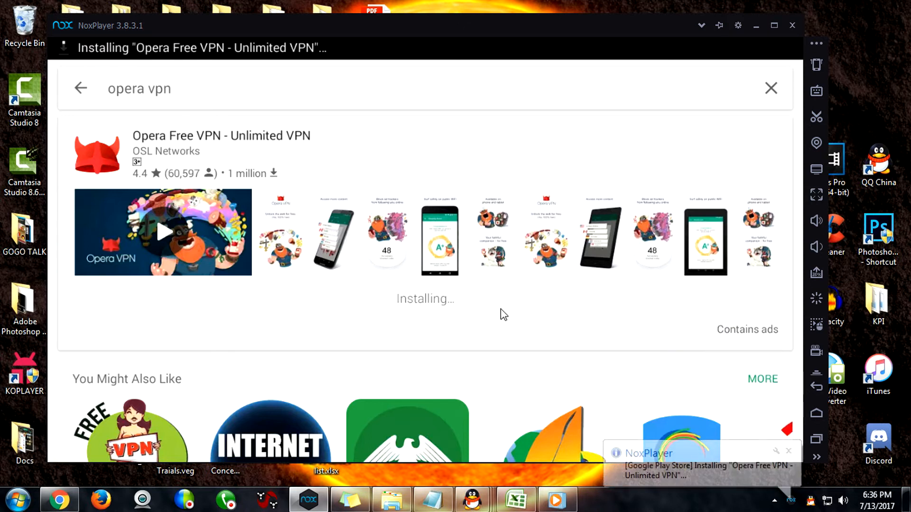
pyautogui.moveTo(615, 329)
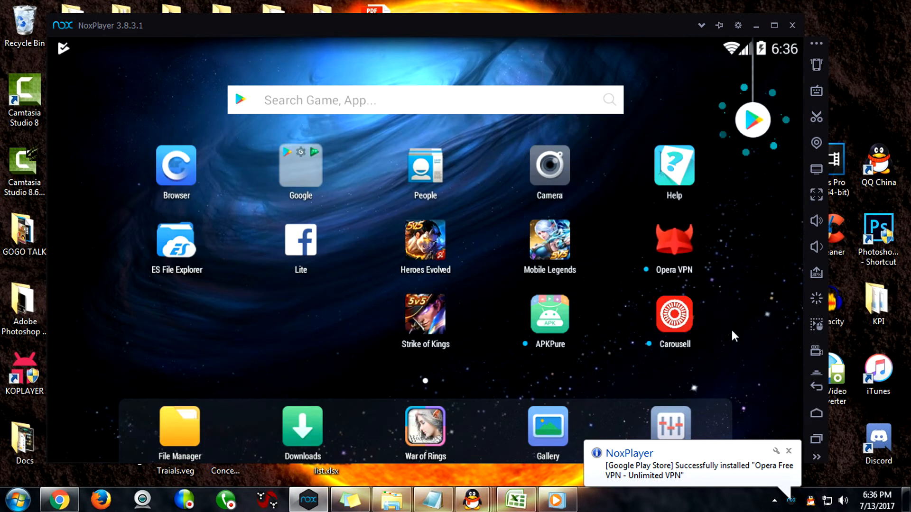
pyautogui.moveTo(654, 239)
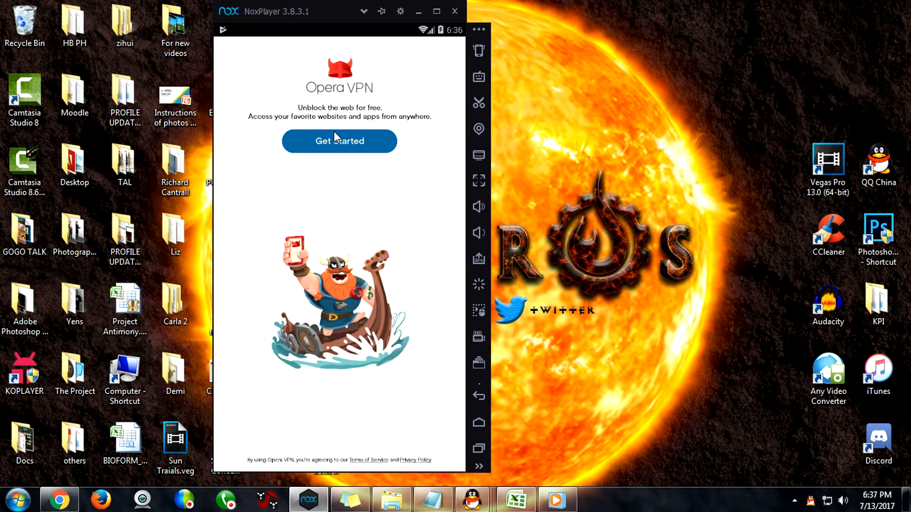
# Step: Begin Opera VPN's introduction, skip the slides, and continue to the 'You're Set' page
pyautogui.click(339, 140)
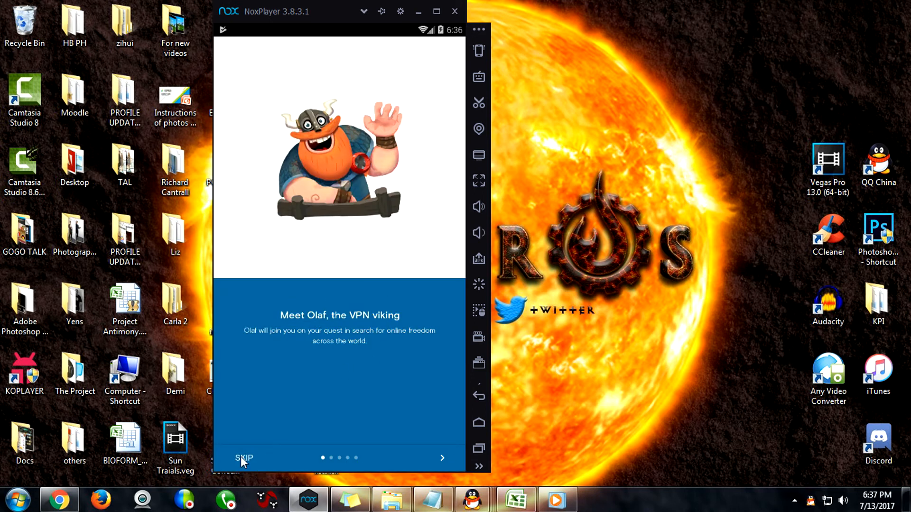
pyautogui.click(244, 459)
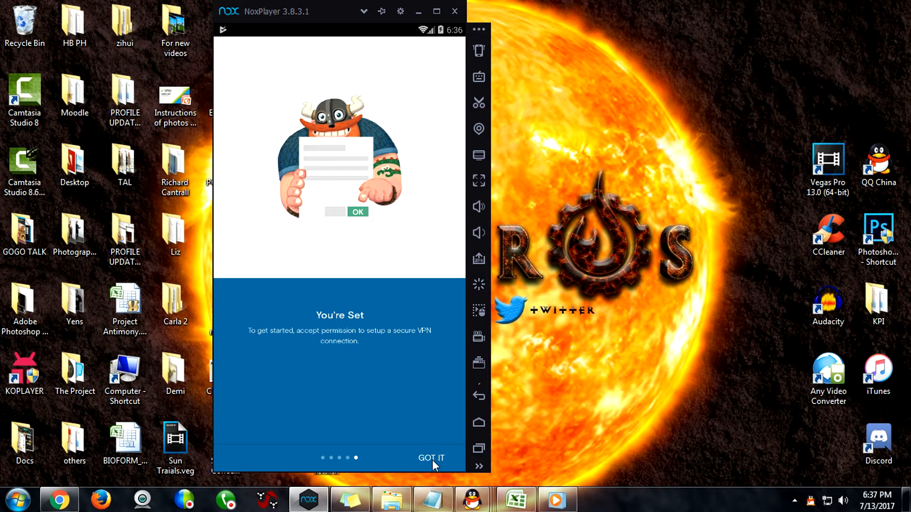
pyautogui.click(431, 458)
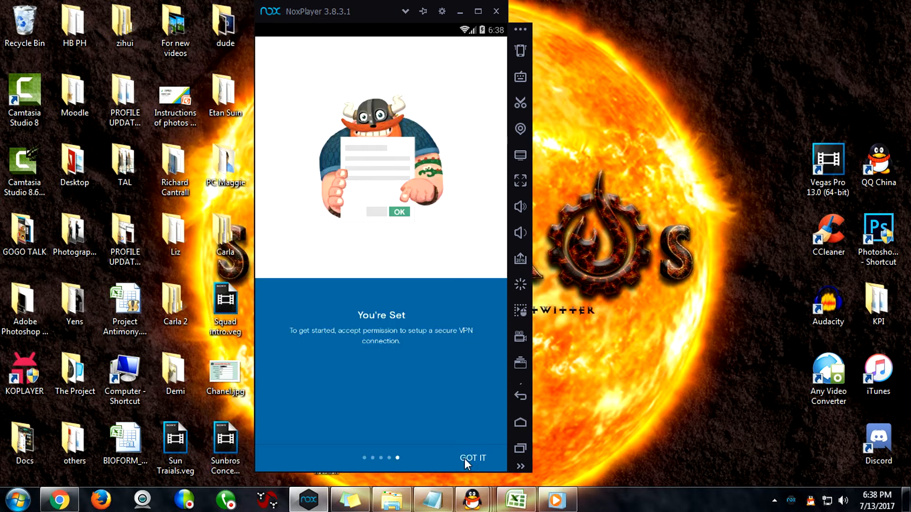
# Step: Grant Opera VPN trusted connection permission and start its VPN connection
pyautogui.click(473, 458)
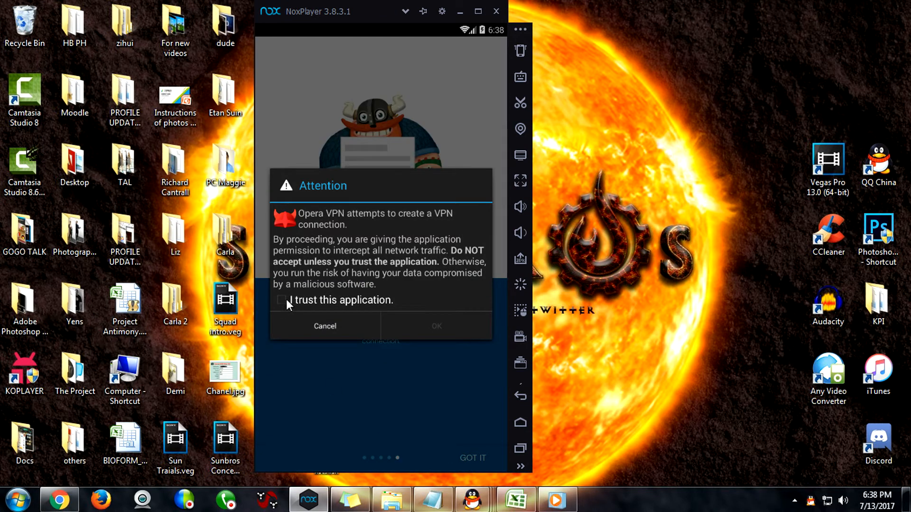
pyautogui.click(283, 300)
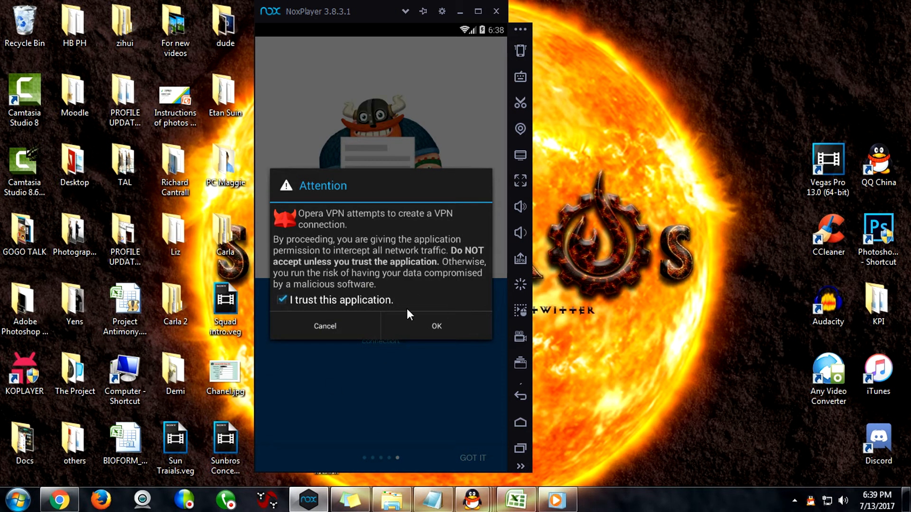
pyautogui.moveTo(437, 331)
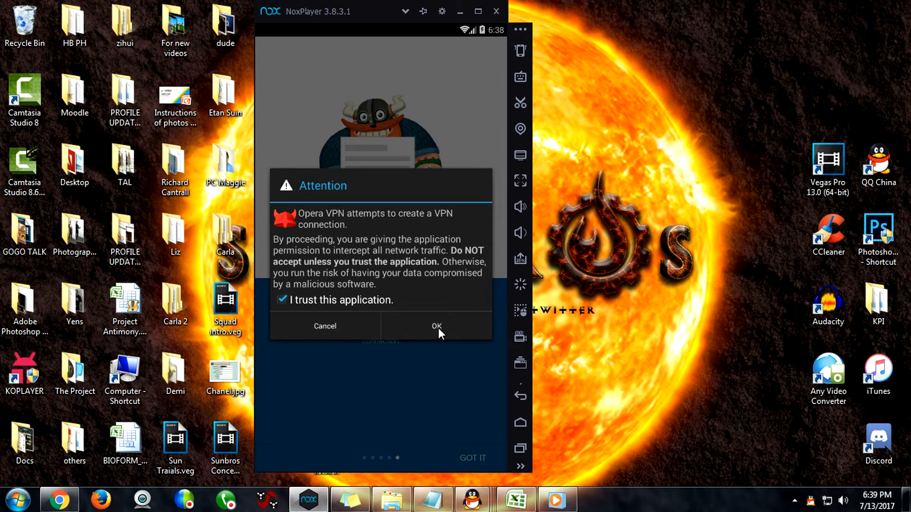
pyautogui.click(436, 326)
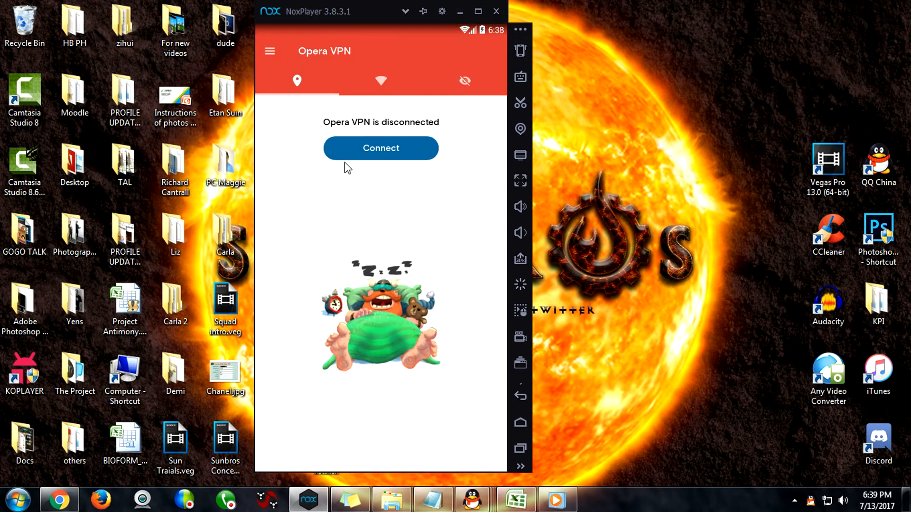
pyautogui.moveTo(389, 142)
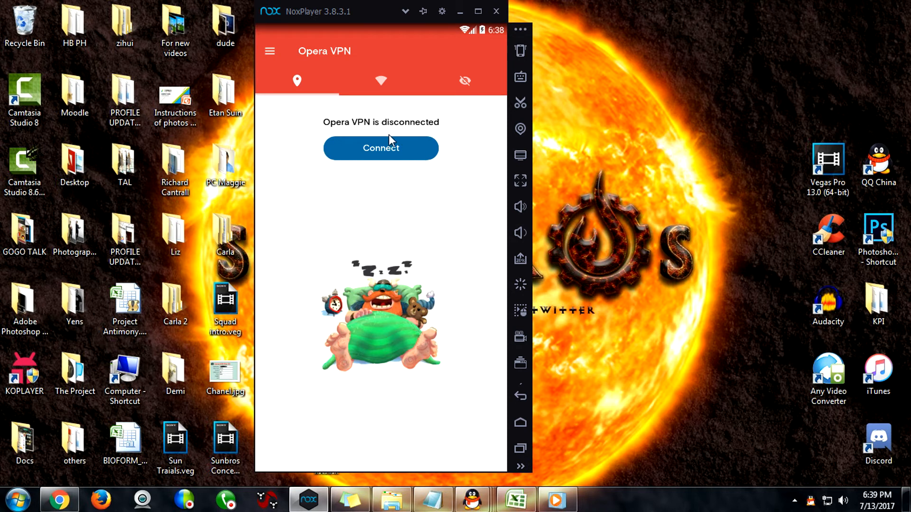
pyautogui.click(380, 148)
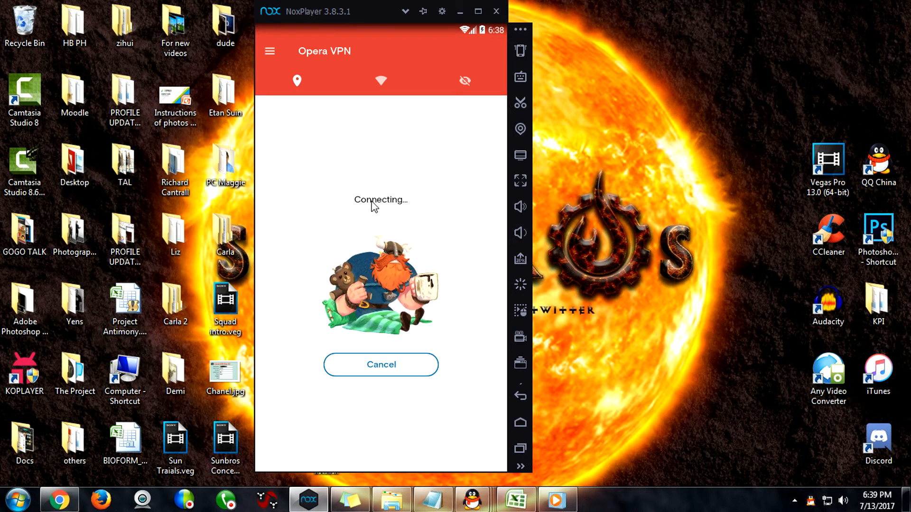
pyautogui.moveTo(446, 201)
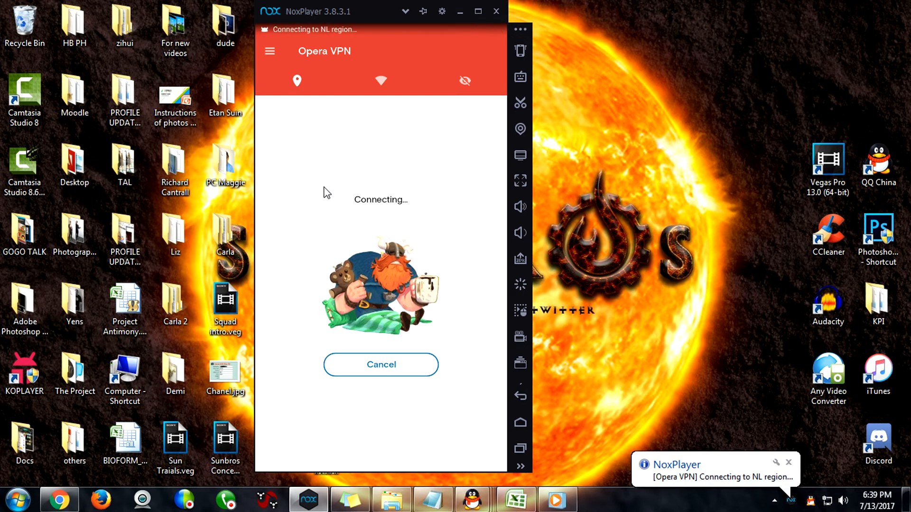
pyautogui.moveTo(344, 191)
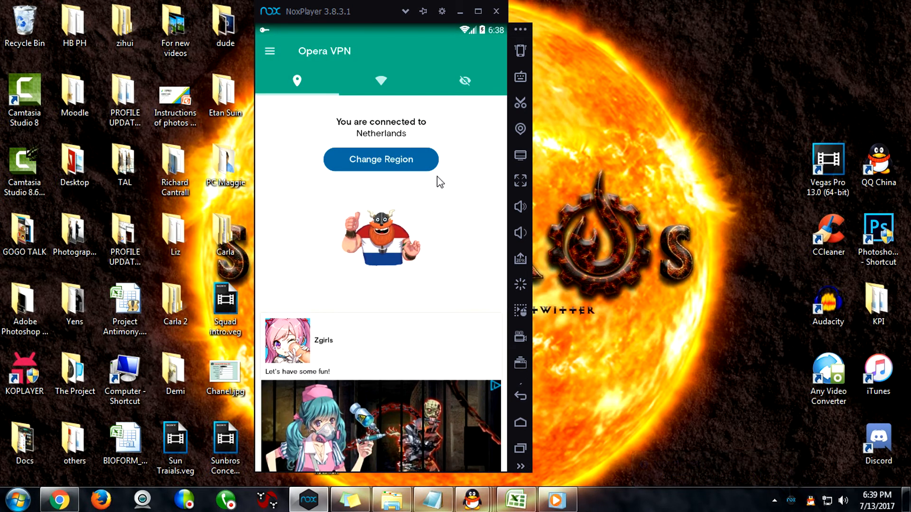
# Step: Switch Opera VPN to the Closest Region and bring up the region choices again
pyautogui.click(381, 160)
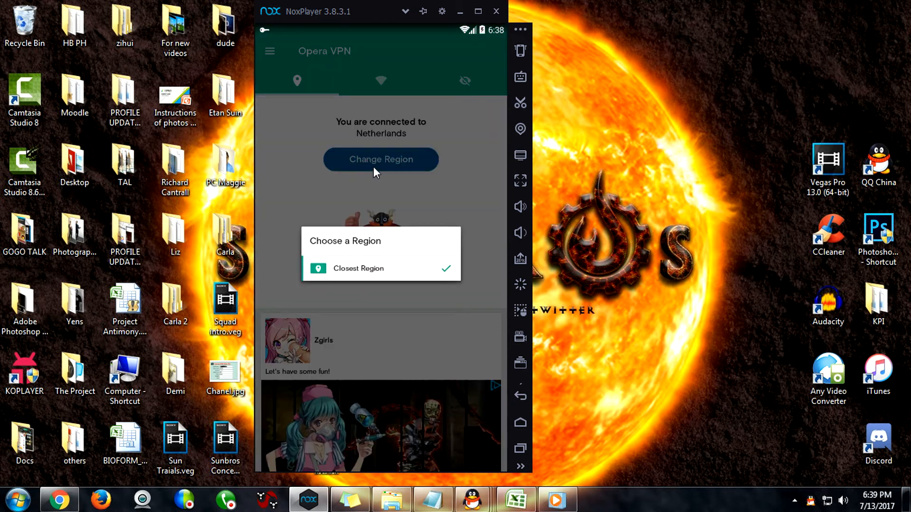
pyautogui.click(358, 269)
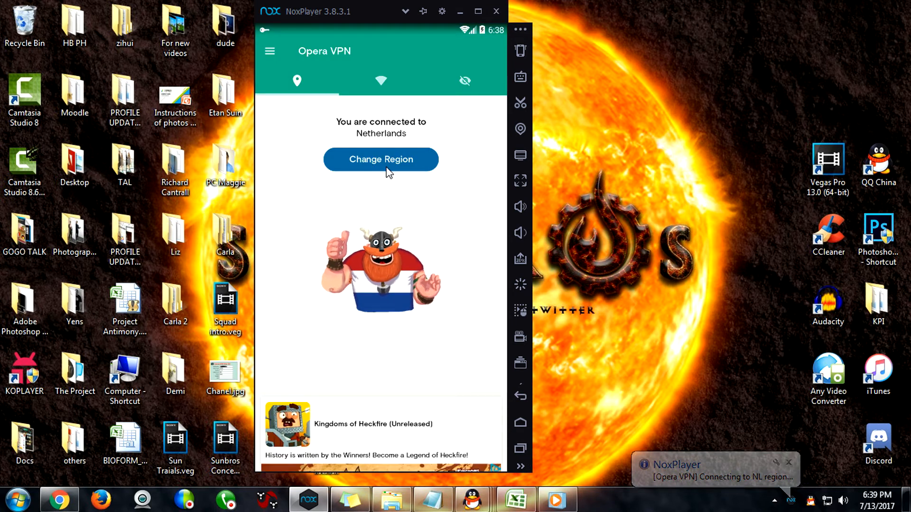
pyautogui.click(381, 159)
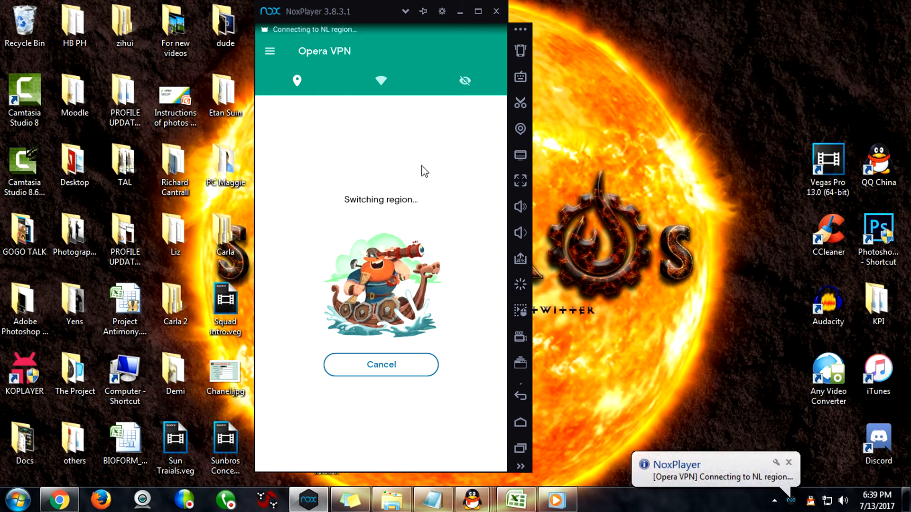
pyautogui.moveTo(374, 420)
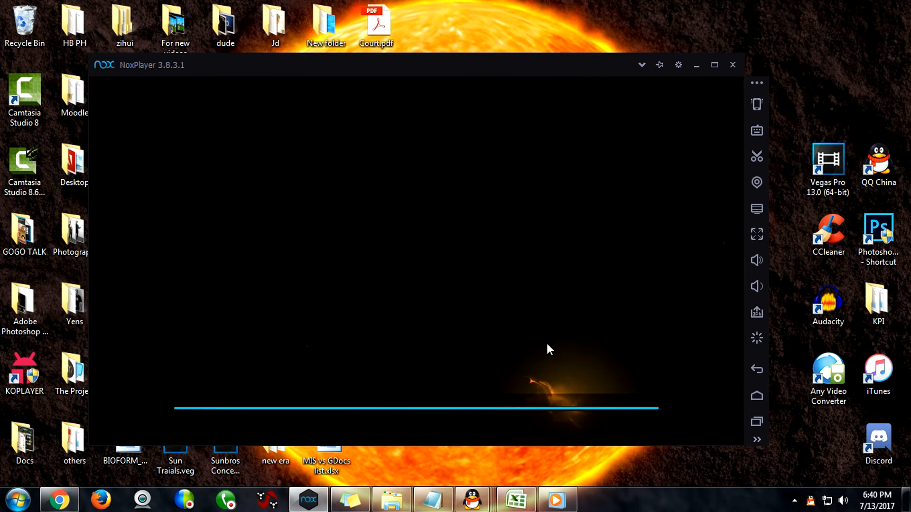
pyautogui.moveTo(302, 435)
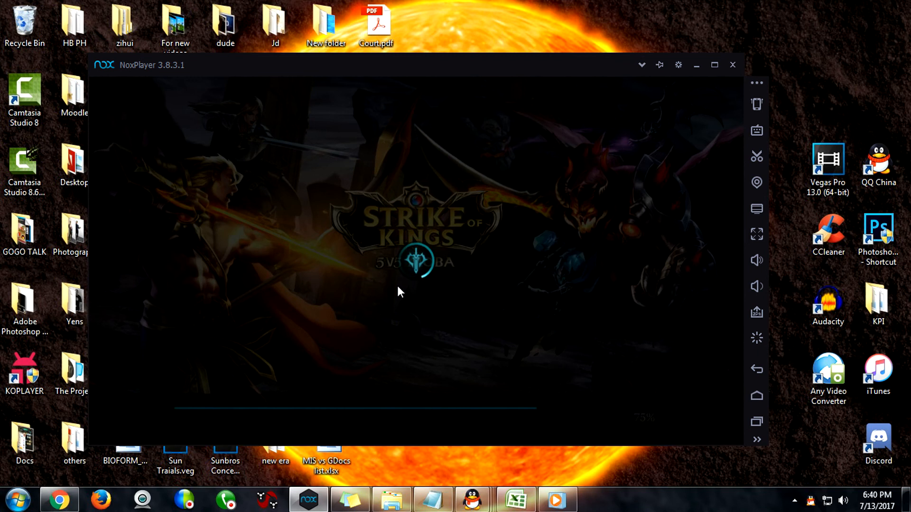
pyautogui.moveTo(445, 298)
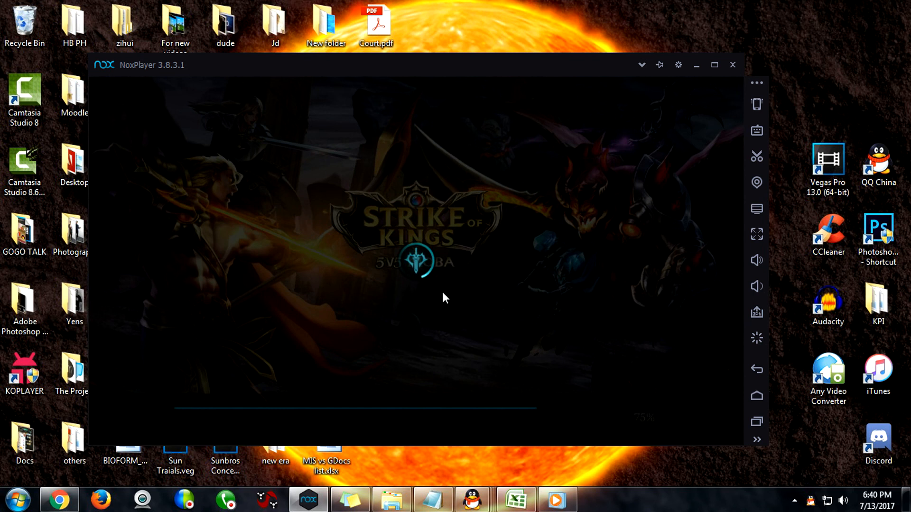
pyautogui.moveTo(465, 238)
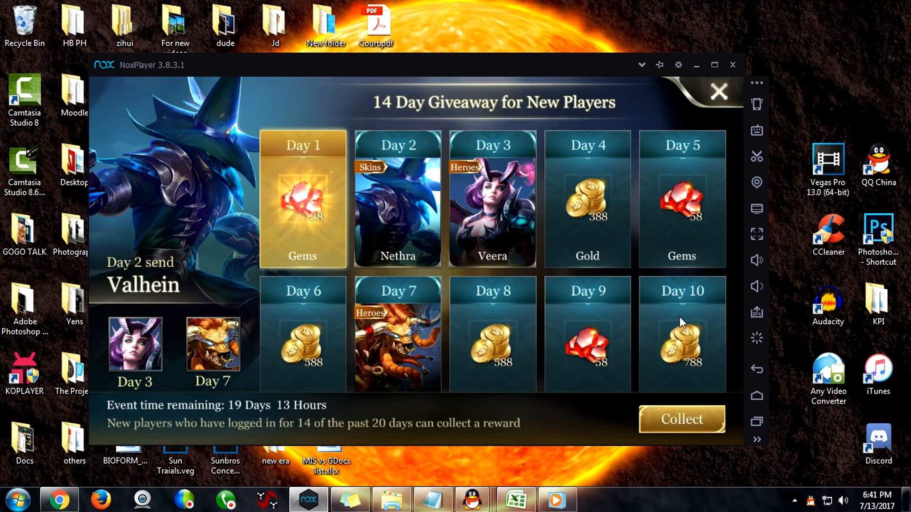
# Step: Close the 14 Day Giveaway panel and the New Hero Zuka popup to reach the Main Menu
pyautogui.click(681, 419)
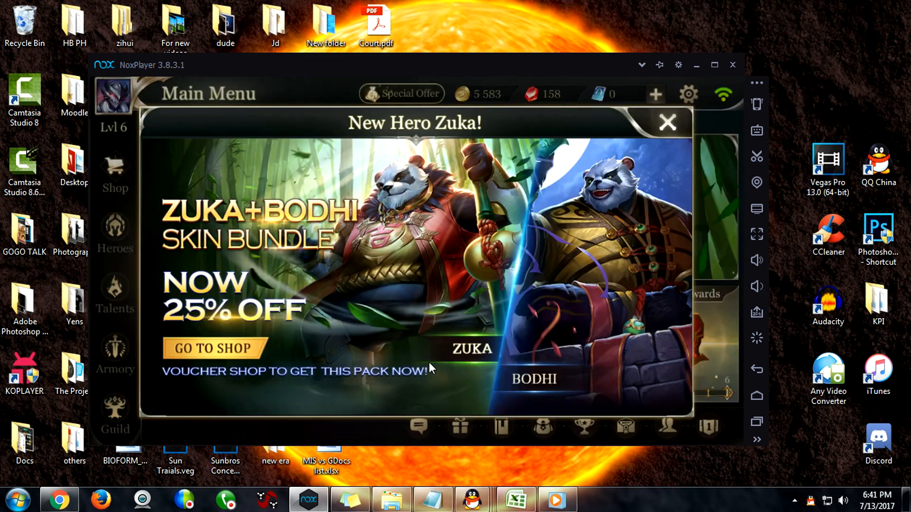
pyautogui.click(666, 123)
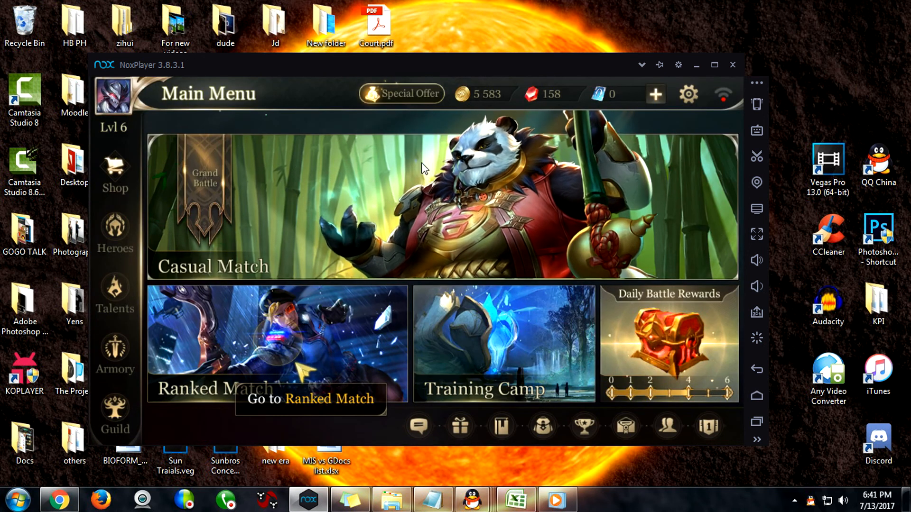